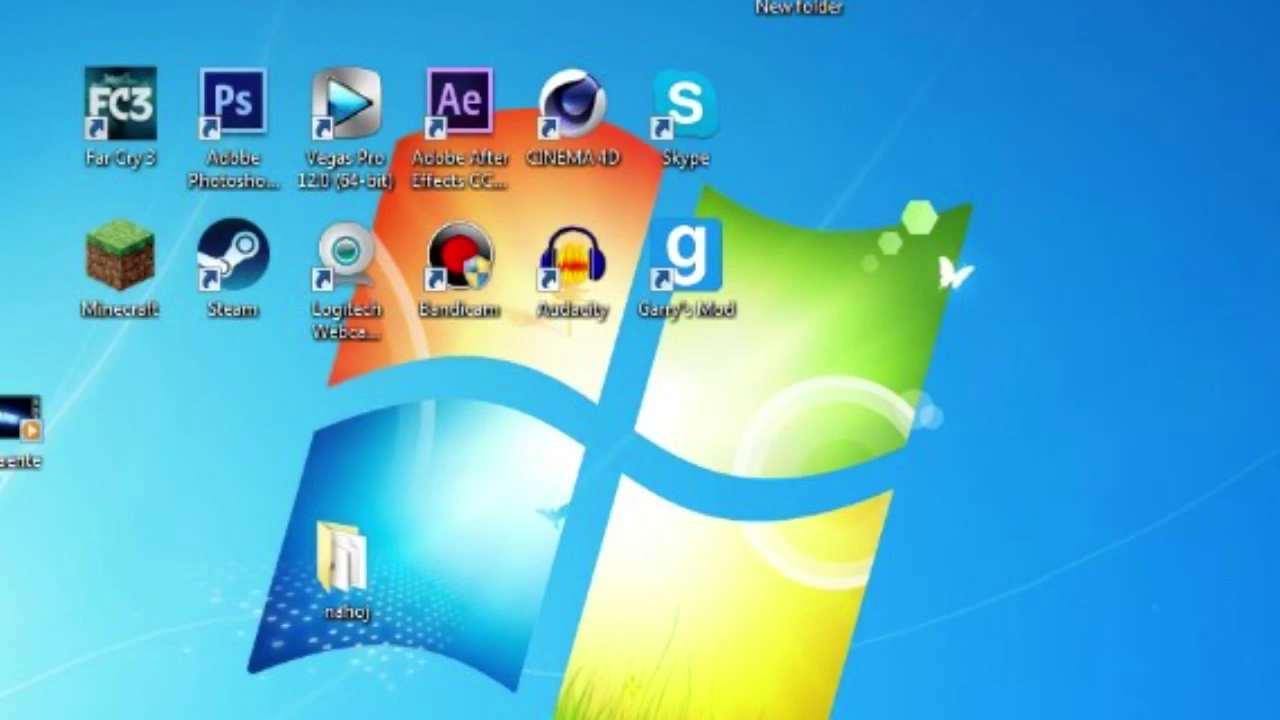
Reach the CINEMA 4D R13 installation folder via the desktop shortcut's file location
{"action": "right_click", "coordinate": [572, 104]}
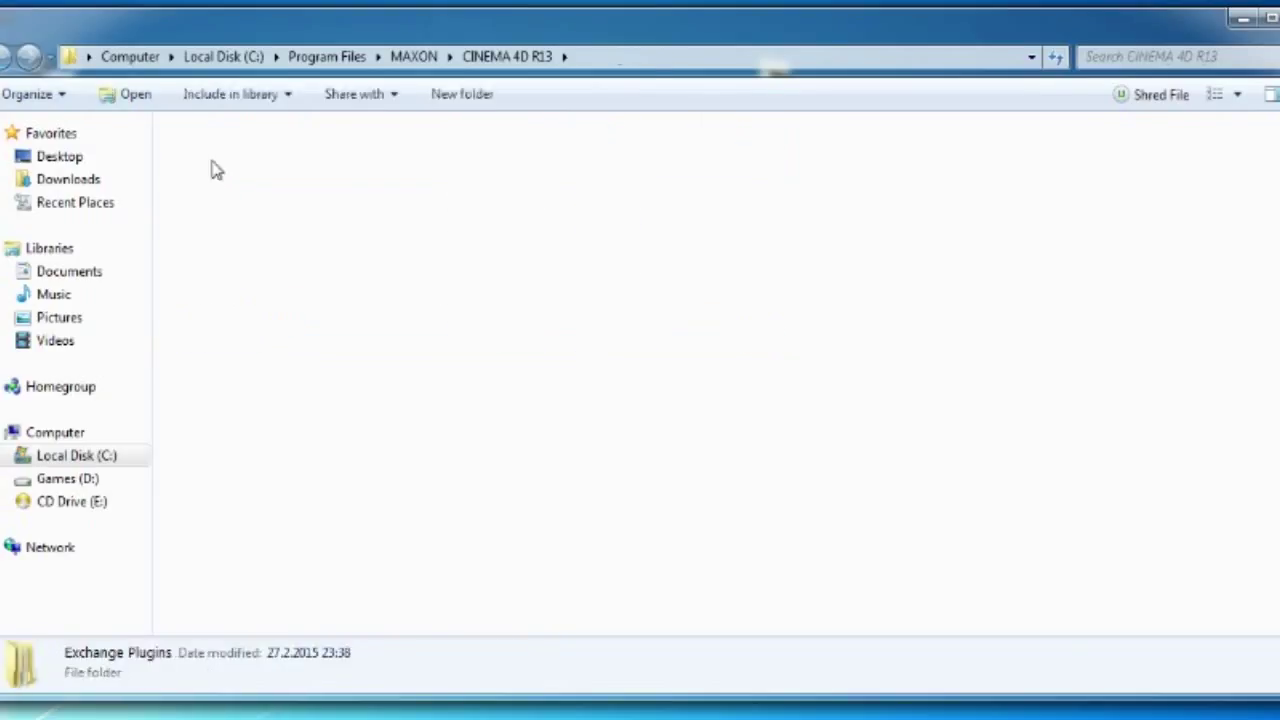
Navigate through Exchange Plugins > aftereffects > Win > CS5-CS5.5 and select the Cinema4DAE plugin file
{"action": "double_click", "coordinate": [116, 652]}
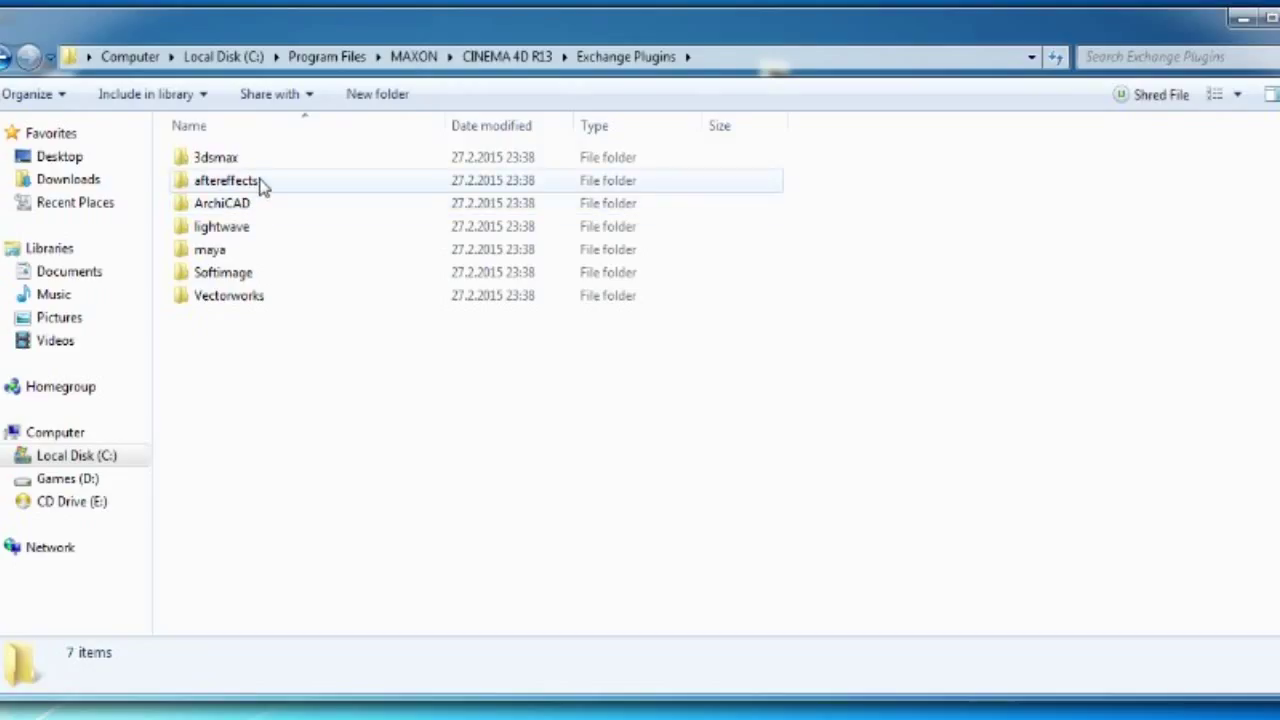
{"action": "double_click", "coordinate": [228, 180]}
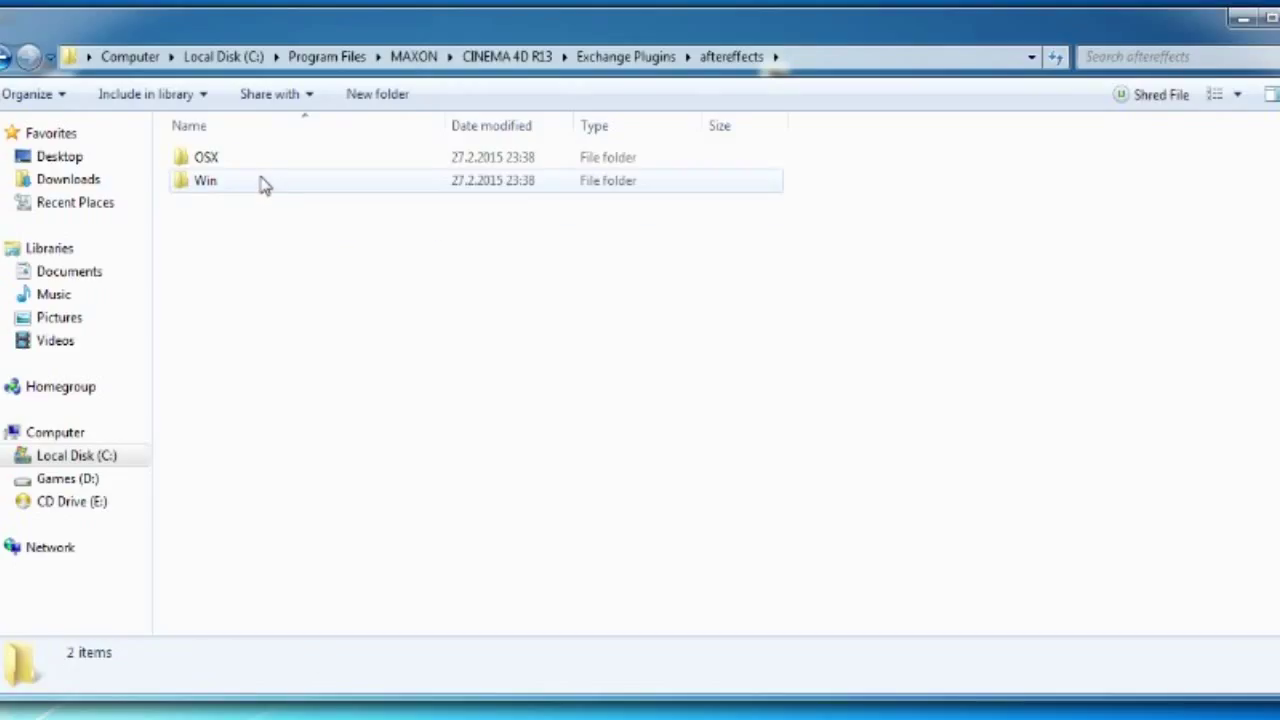
{"action": "double_click", "coordinate": [204, 180]}
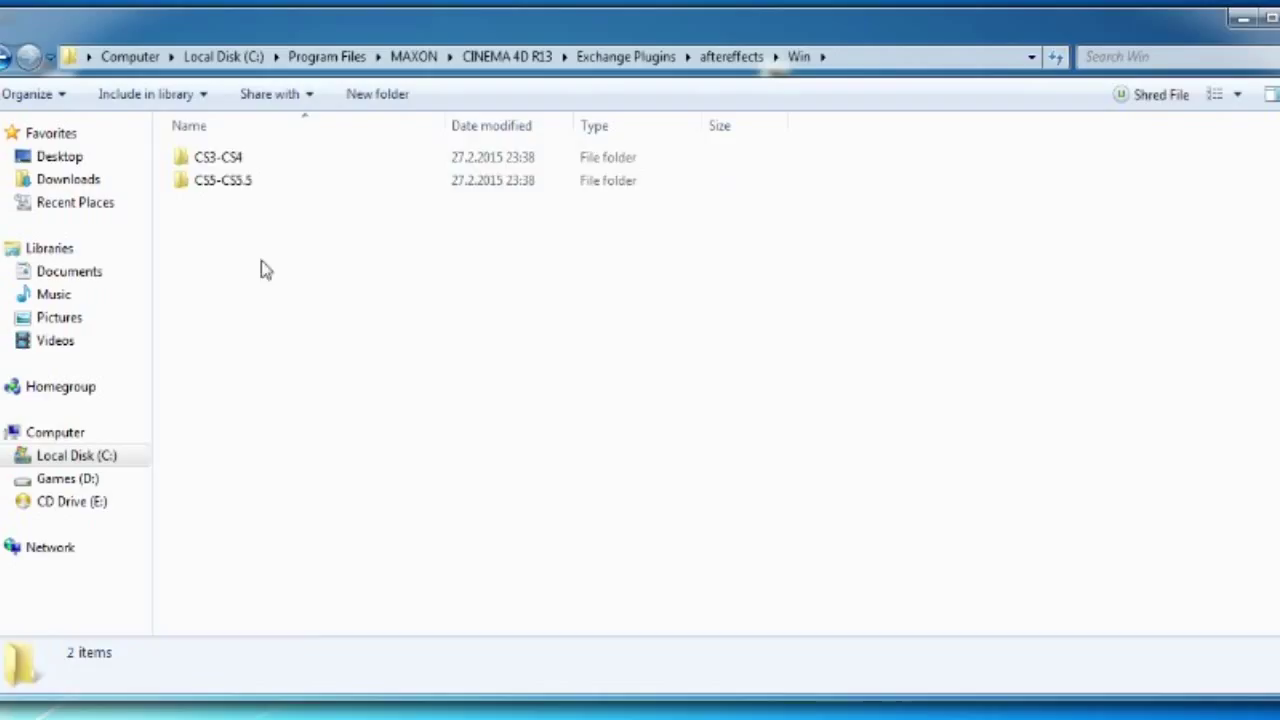
{"action": "mouse_move", "coordinate": [256, 240]}
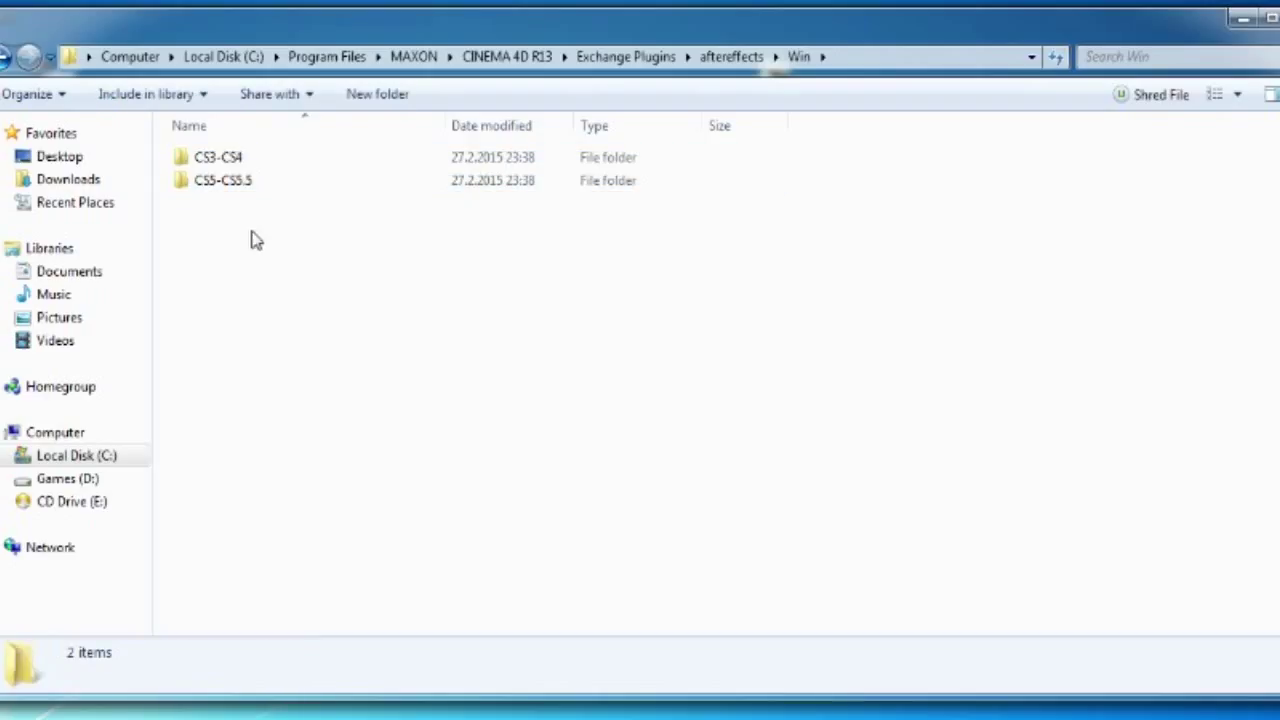
{"action": "left_click", "coordinate": [222, 180]}
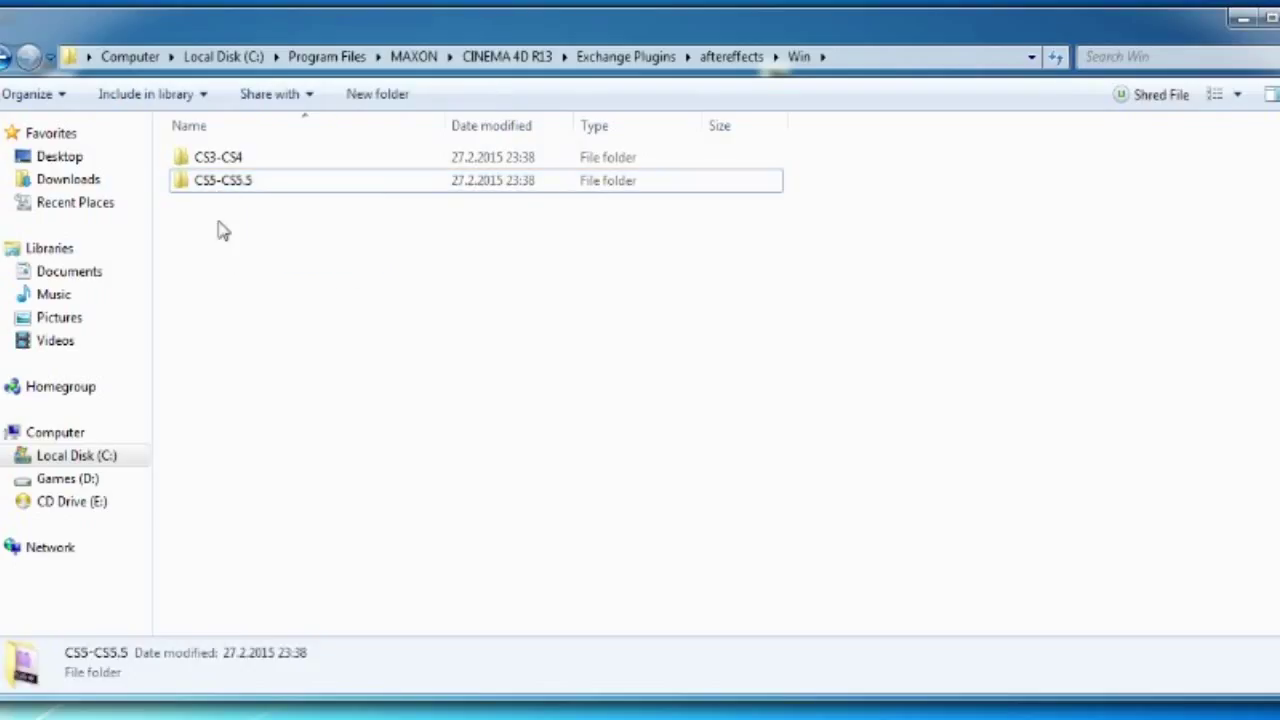
{"action": "left_click", "coordinate": [222, 180]}
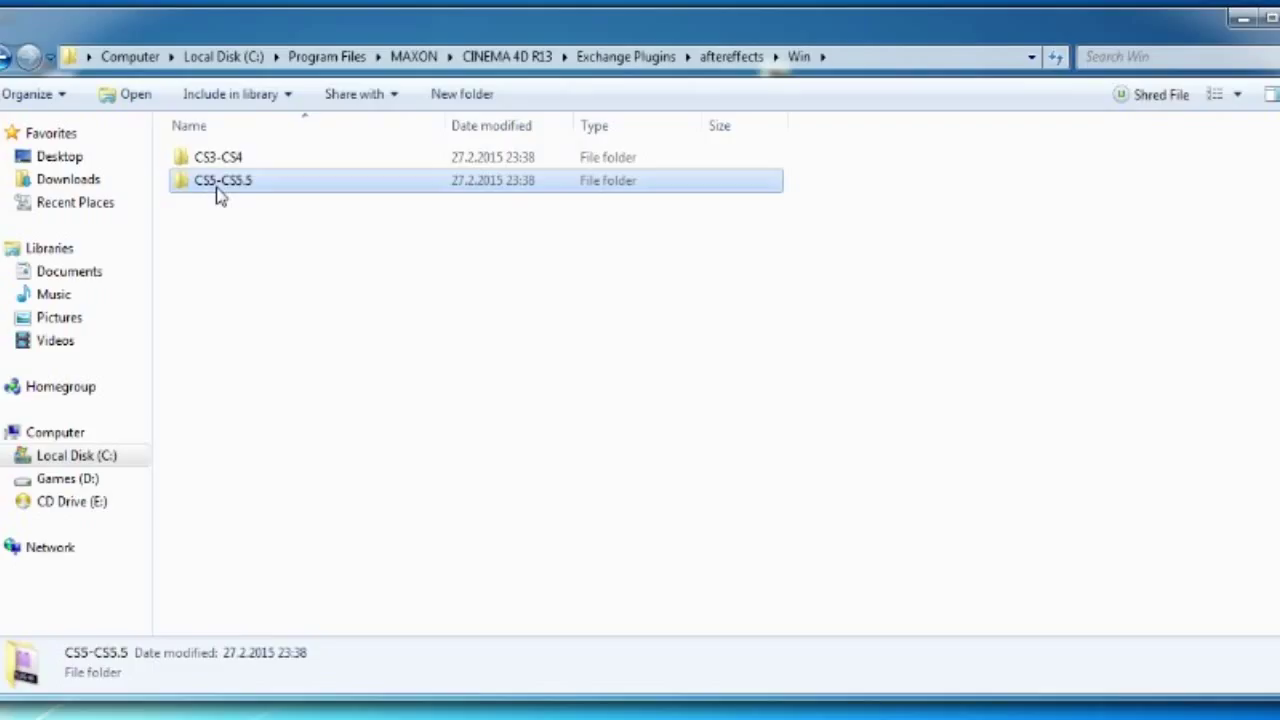
{"action": "double_click", "coordinate": [222, 180]}
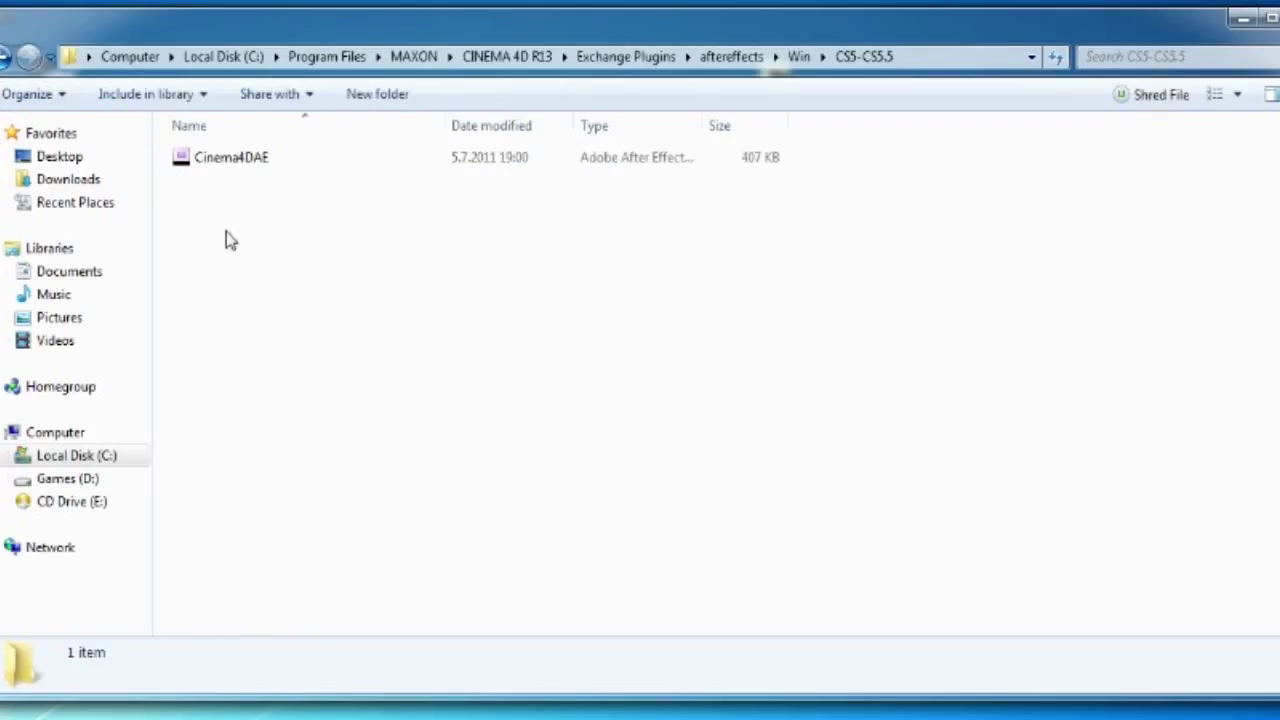
{"action": "left_click", "coordinate": [232, 156]}
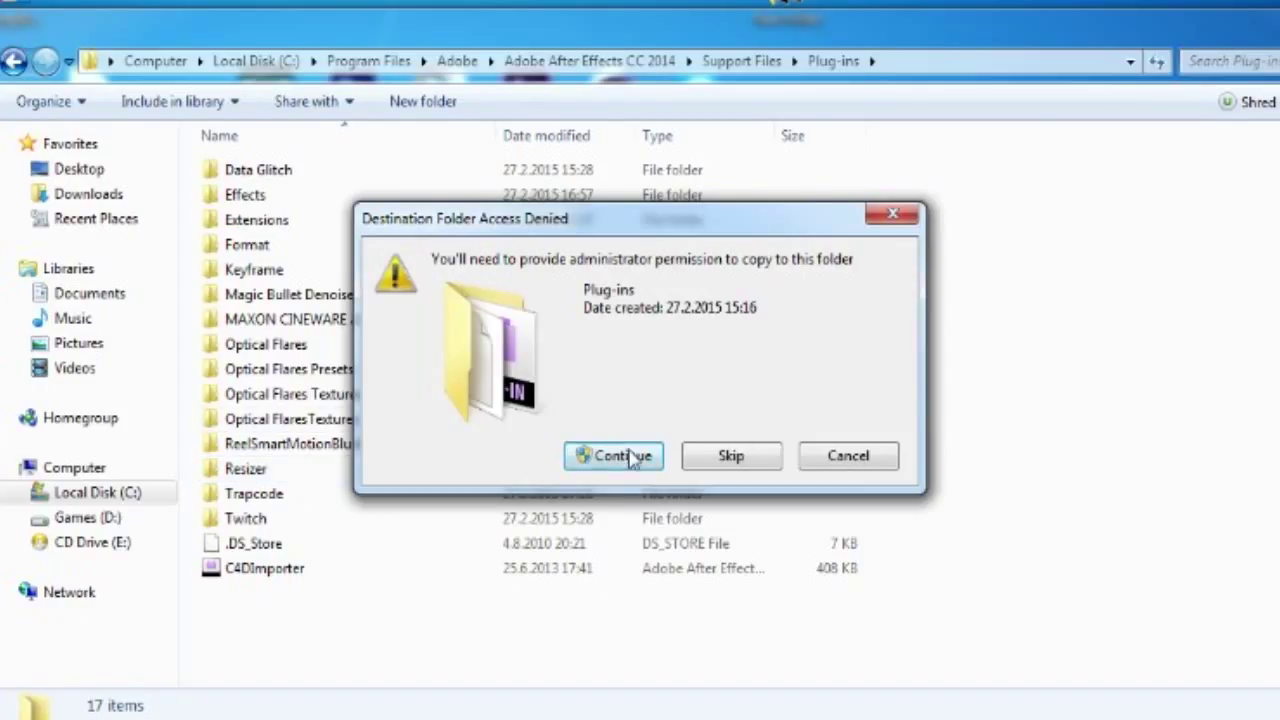
Confirm the admin prompt so Cinema4DAE lands in After Effects CC 2014's Plug-ins folder
{"action": "left_click", "coordinate": [612, 456]}
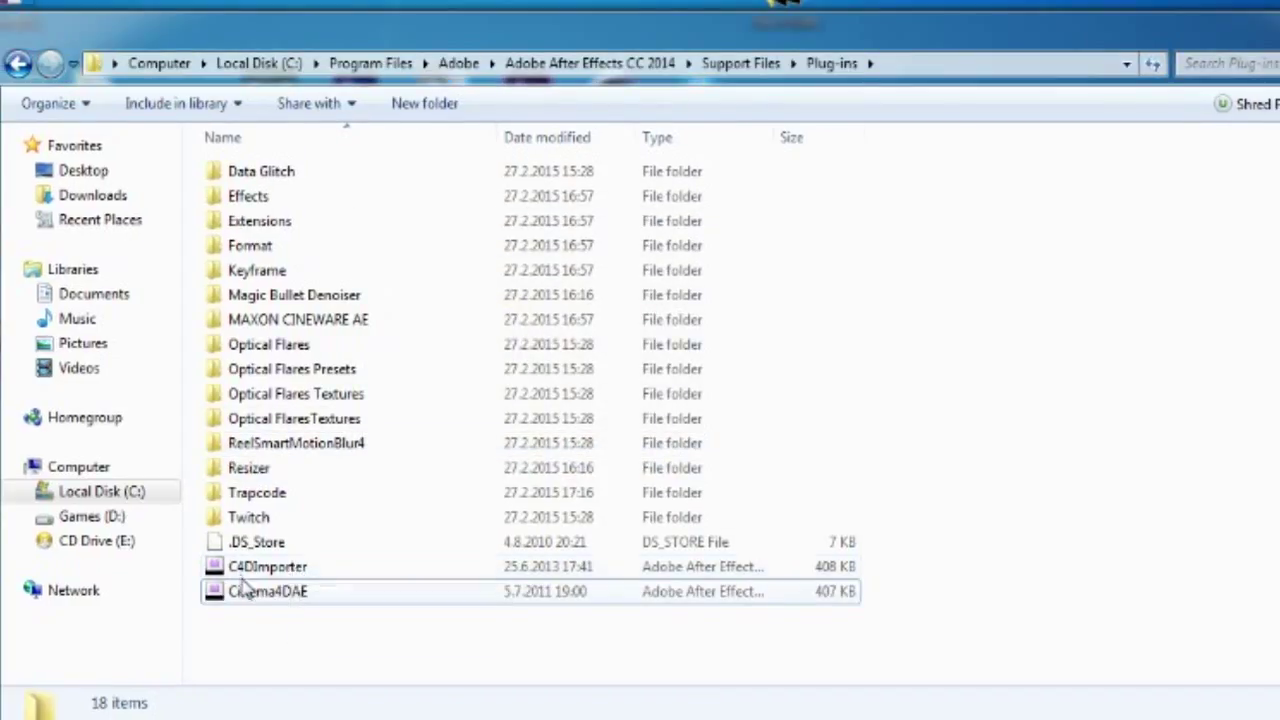
{"action": "left_click", "coordinate": [268, 566]}
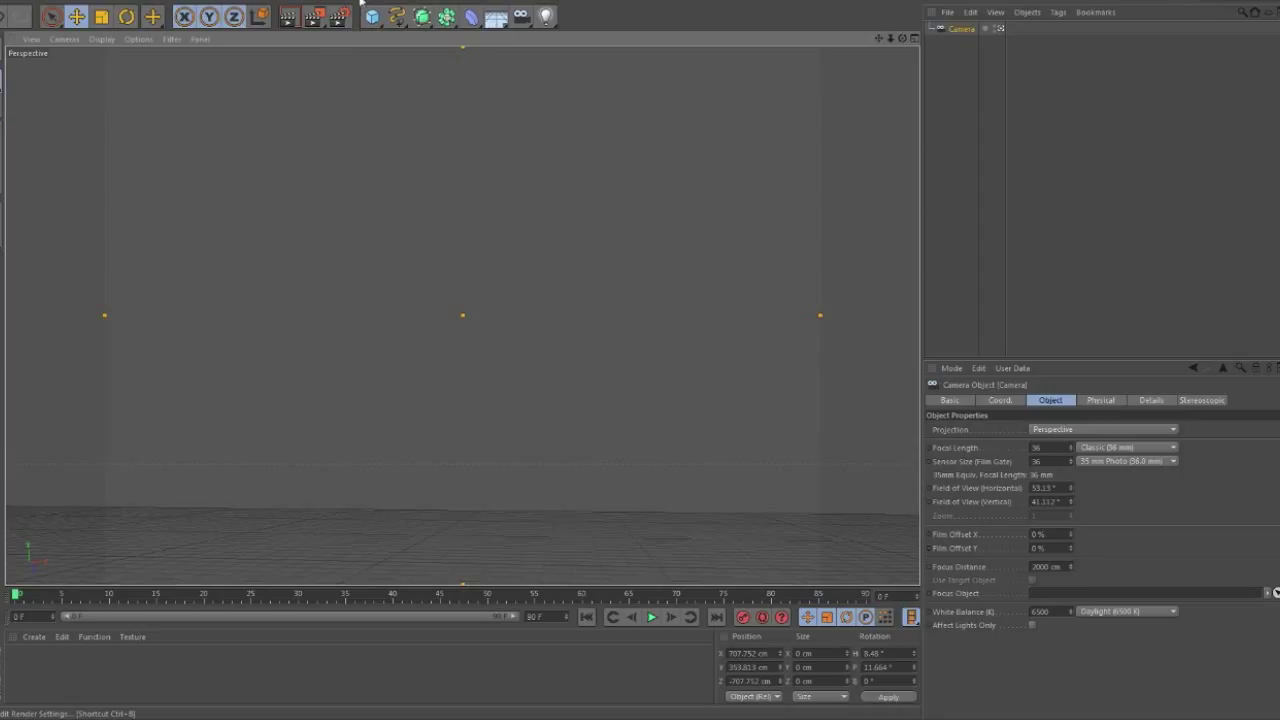
{"action": "mouse_move", "coordinate": [820, 24]}
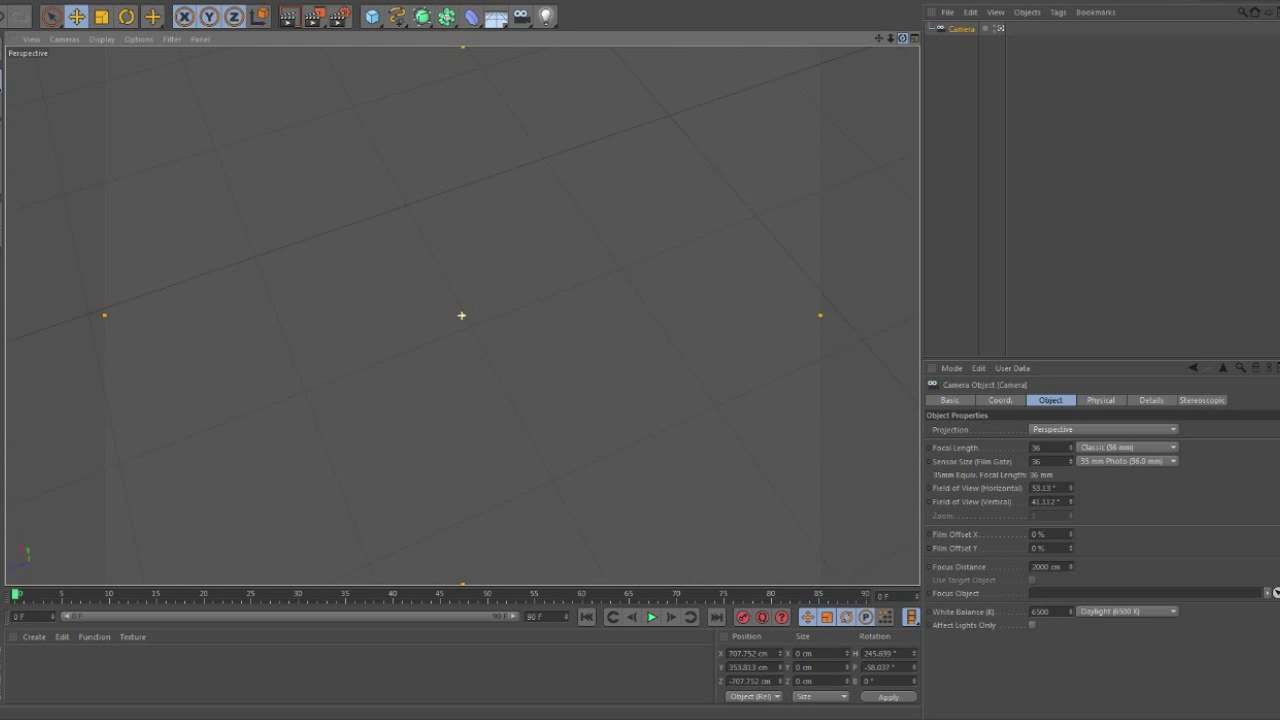
Bring up Render Settings for the Cinema 4D camera scene
{"action": "left_click", "coordinate": [336, 16]}
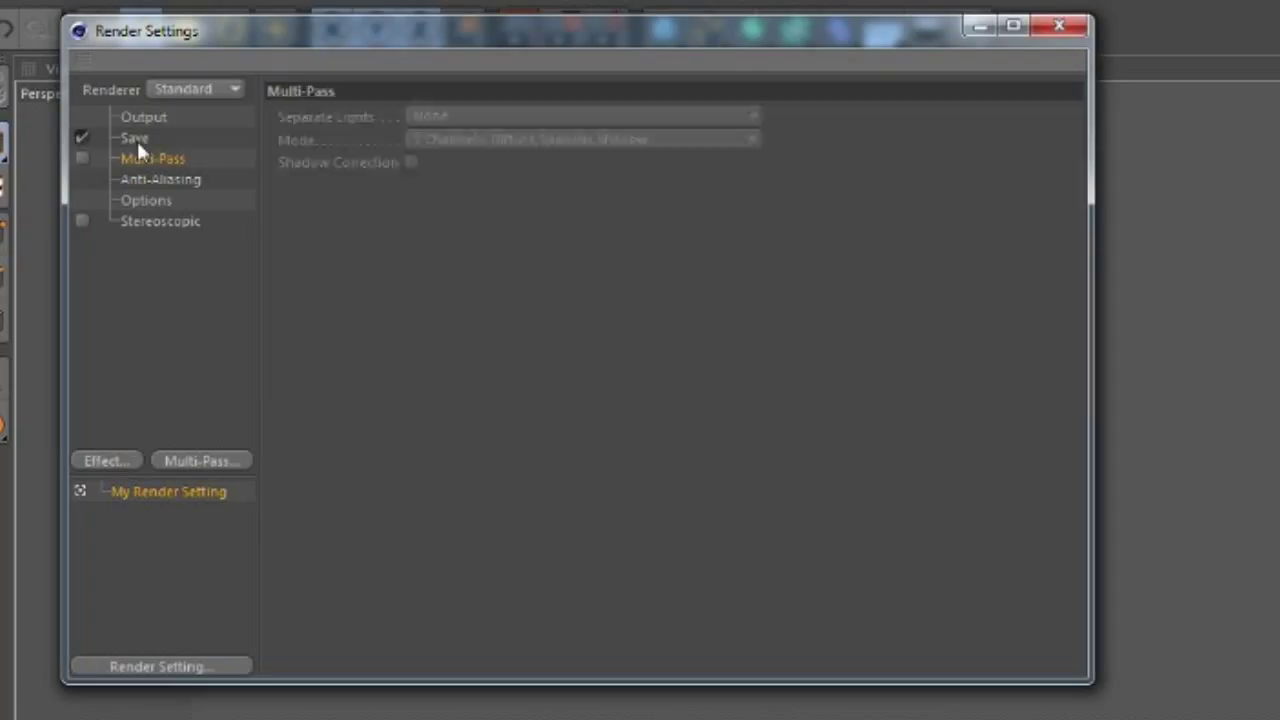
Under Save, enable the compositing project file targeting After Effects and save the project file
{"action": "left_click", "coordinate": [134, 136]}
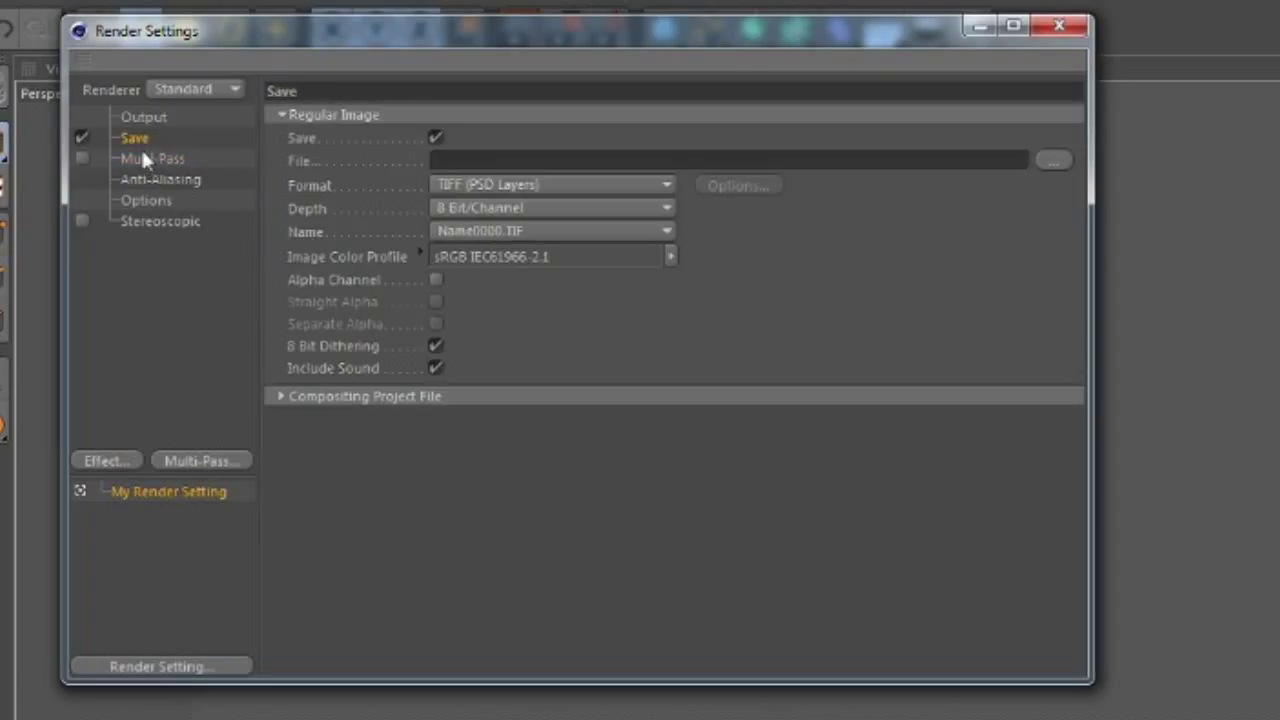
{"action": "mouse_move", "coordinate": [418, 176]}
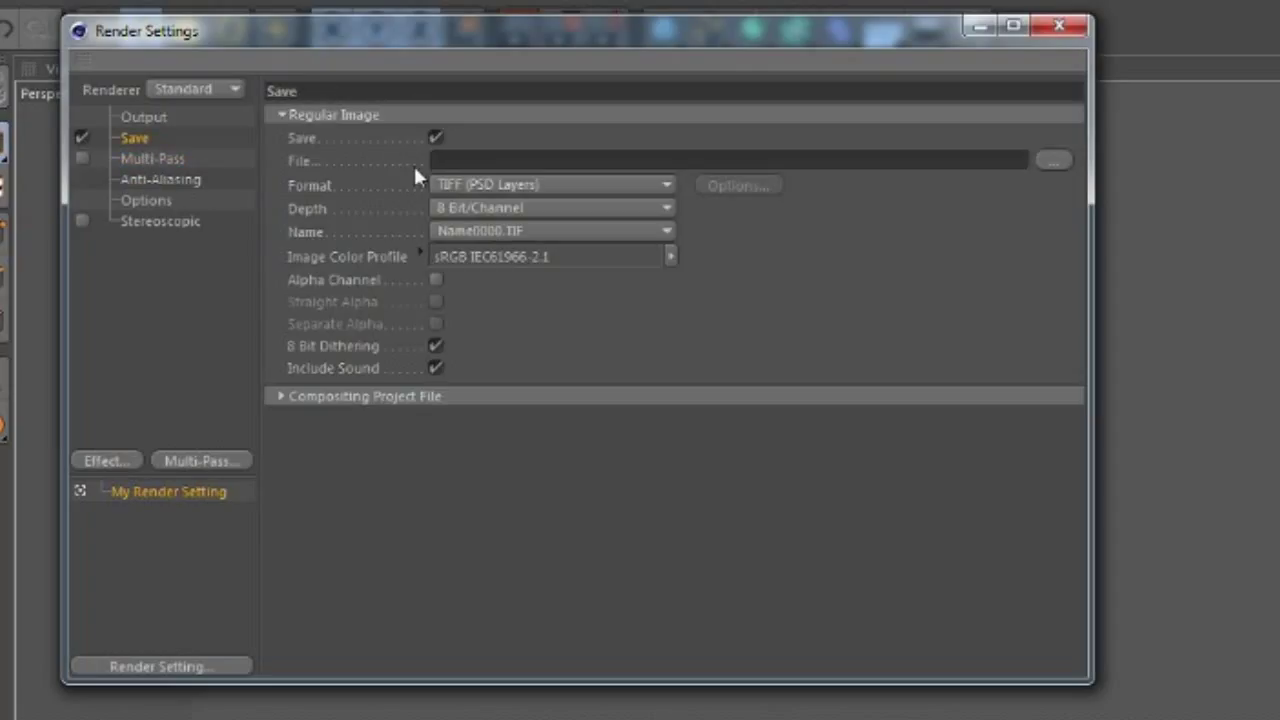
{"action": "mouse_move", "coordinate": [418, 304]}
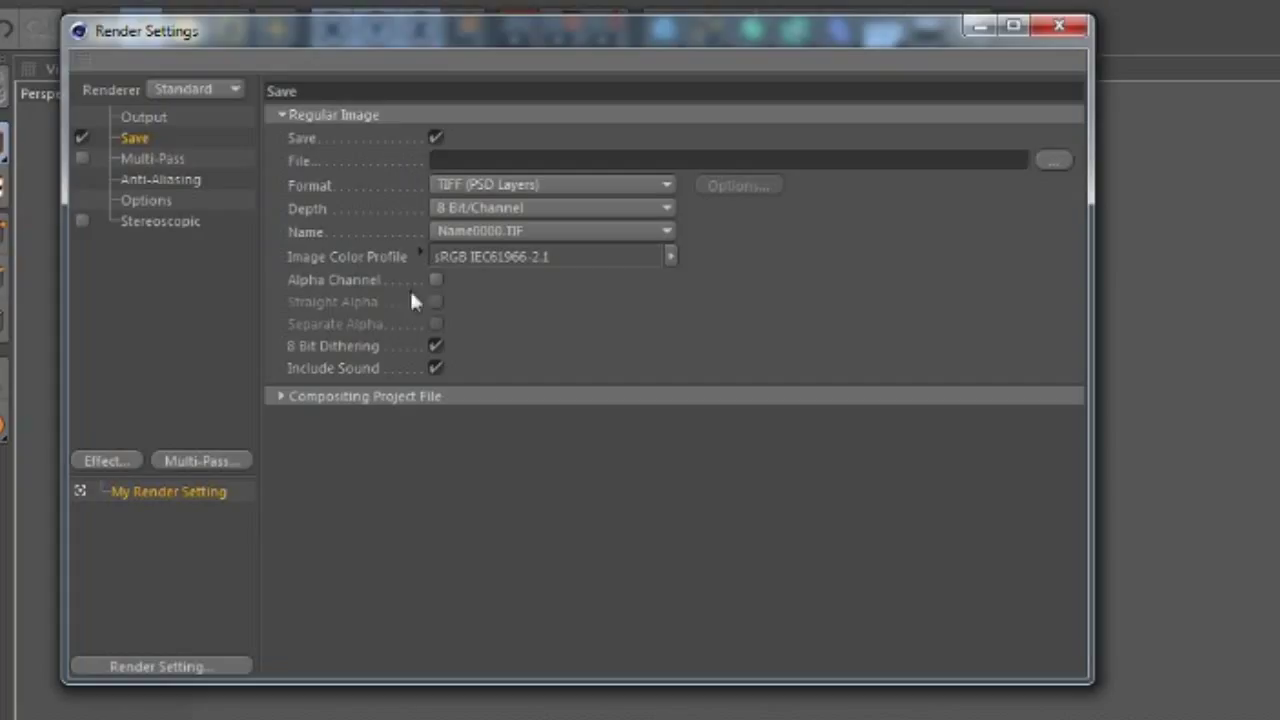
{"action": "mouse_move", "coordinate": [130, 504]}
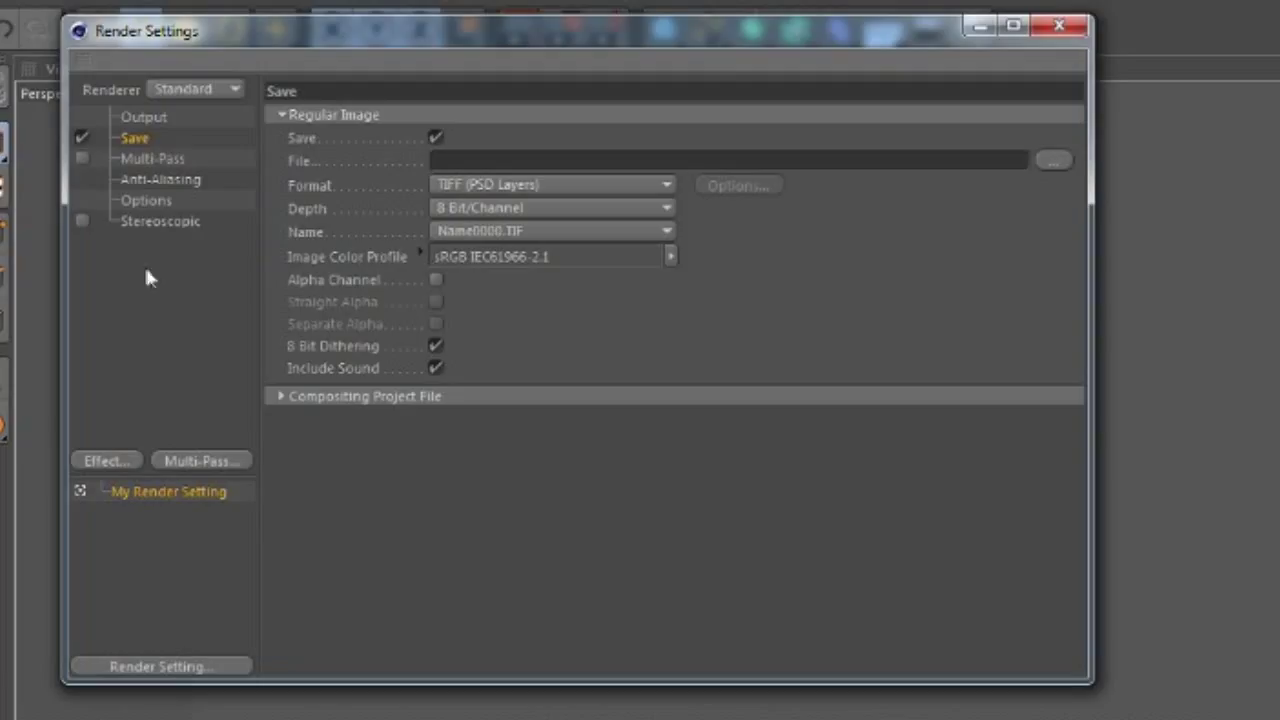
{"action": "mouse_move", "coordinate": [282, 404]}
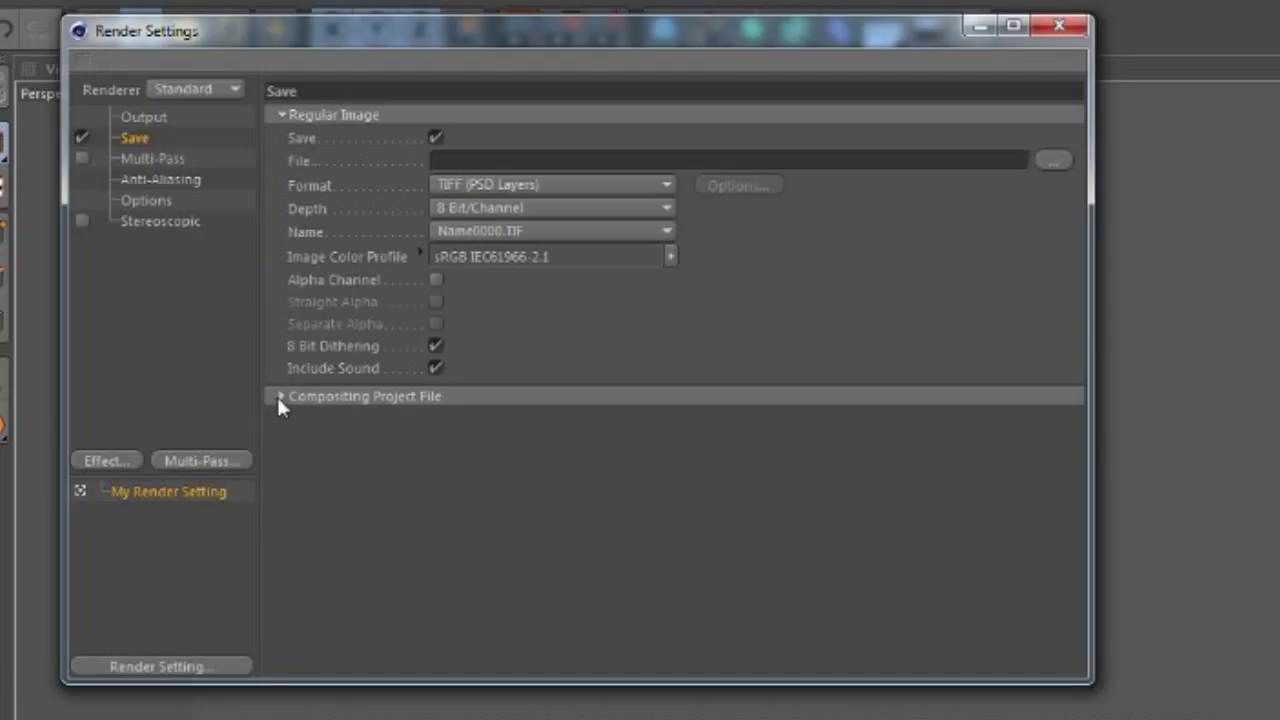
{"action": "left_click", "coordinate": [280, 396]}
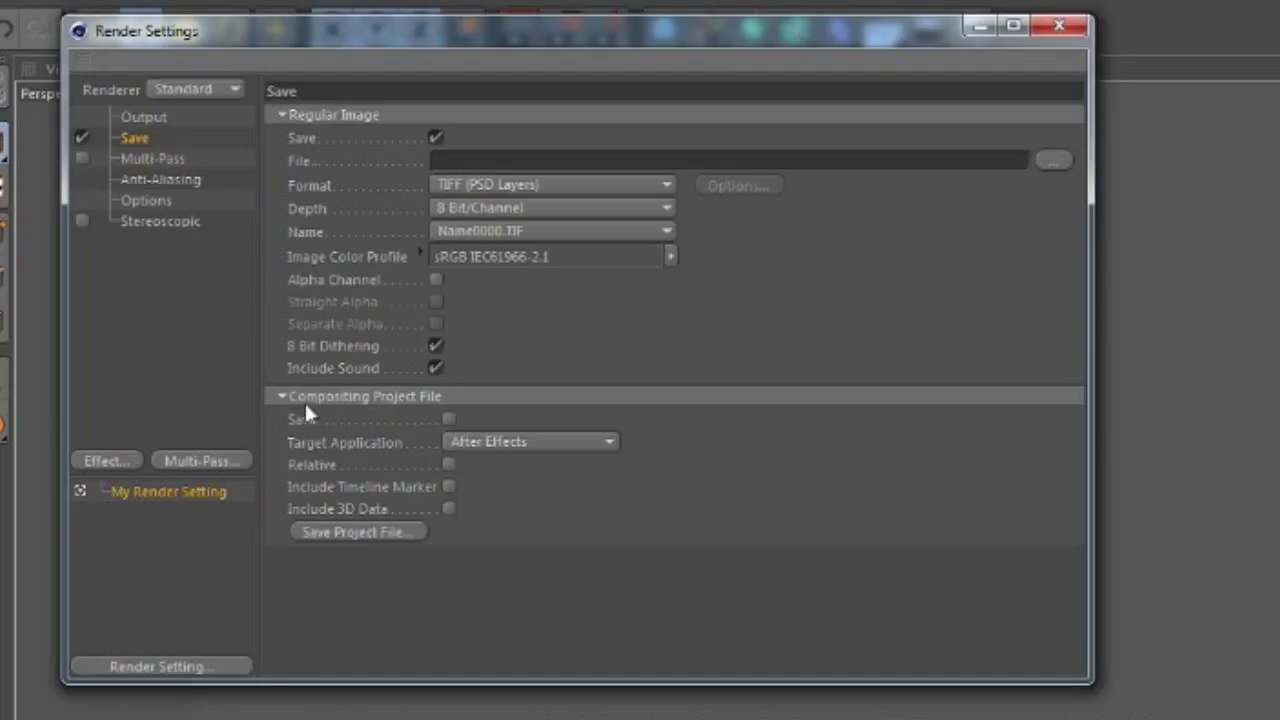
{"action": "mouse_move", "coordinate": [504, 388]}
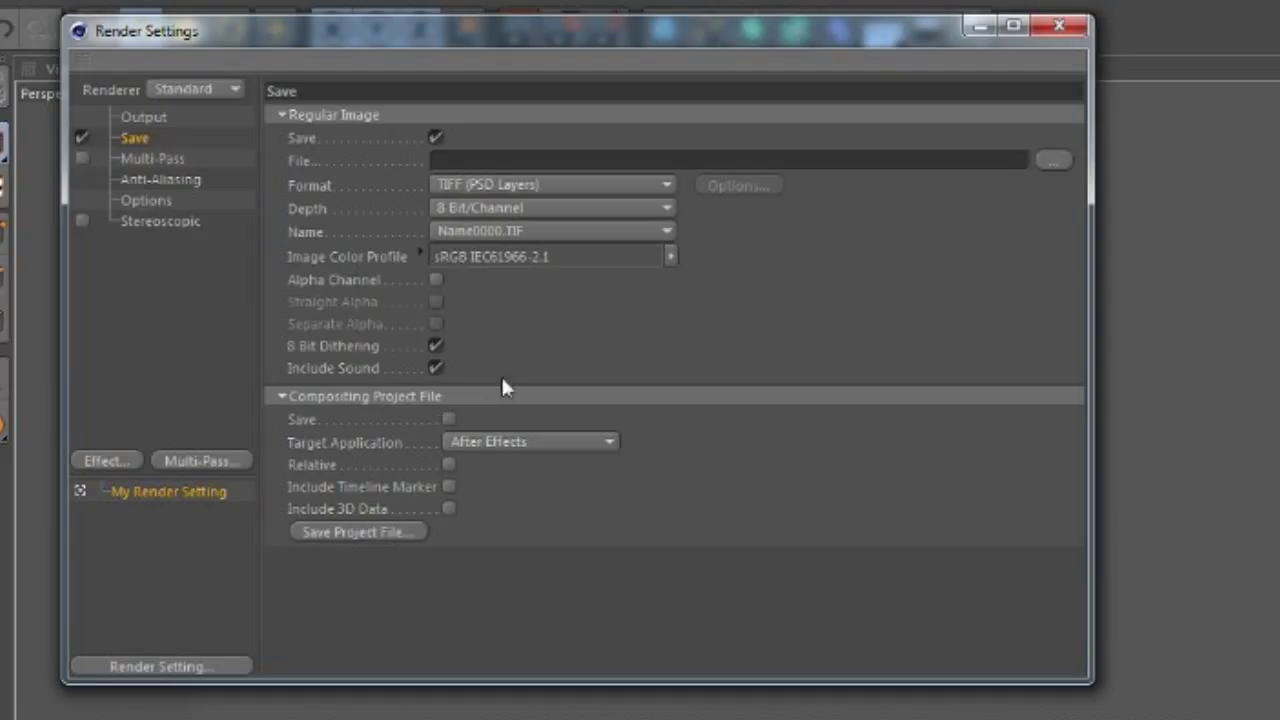
{"action": "left_click", "coordinate": [448, 420]}
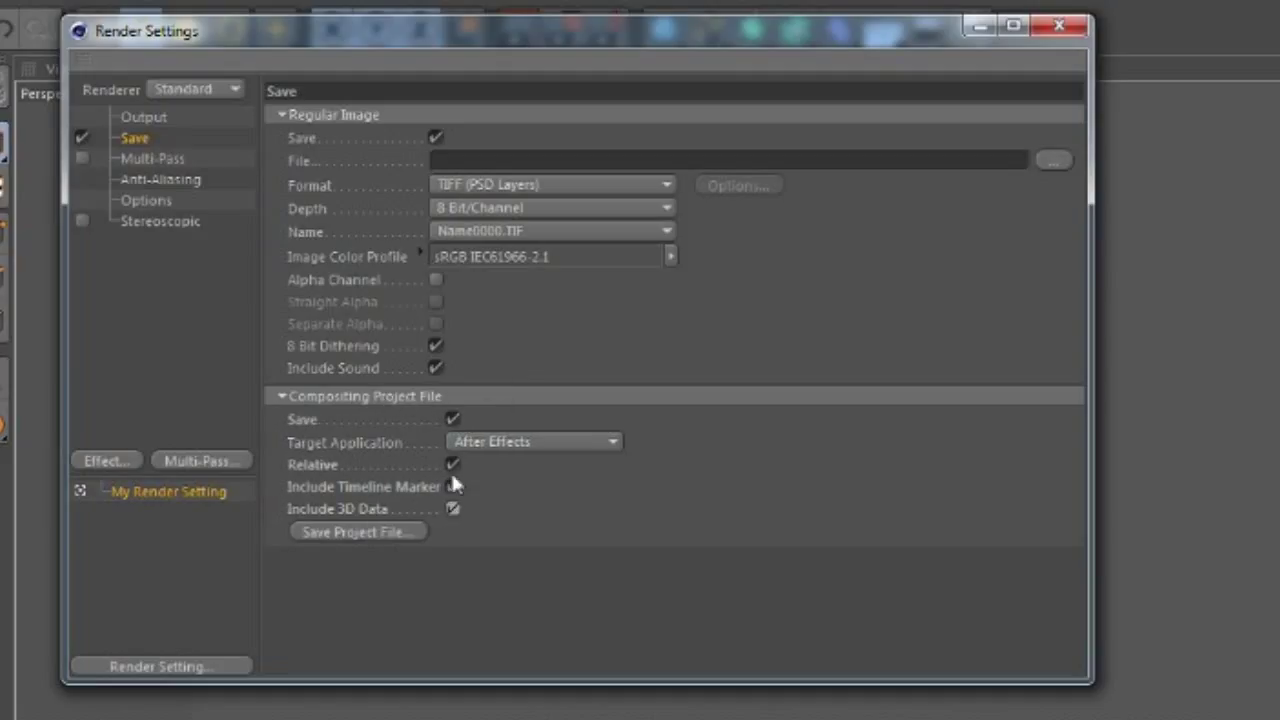
{"action": "left_click", "coordinate": [532, 442]}
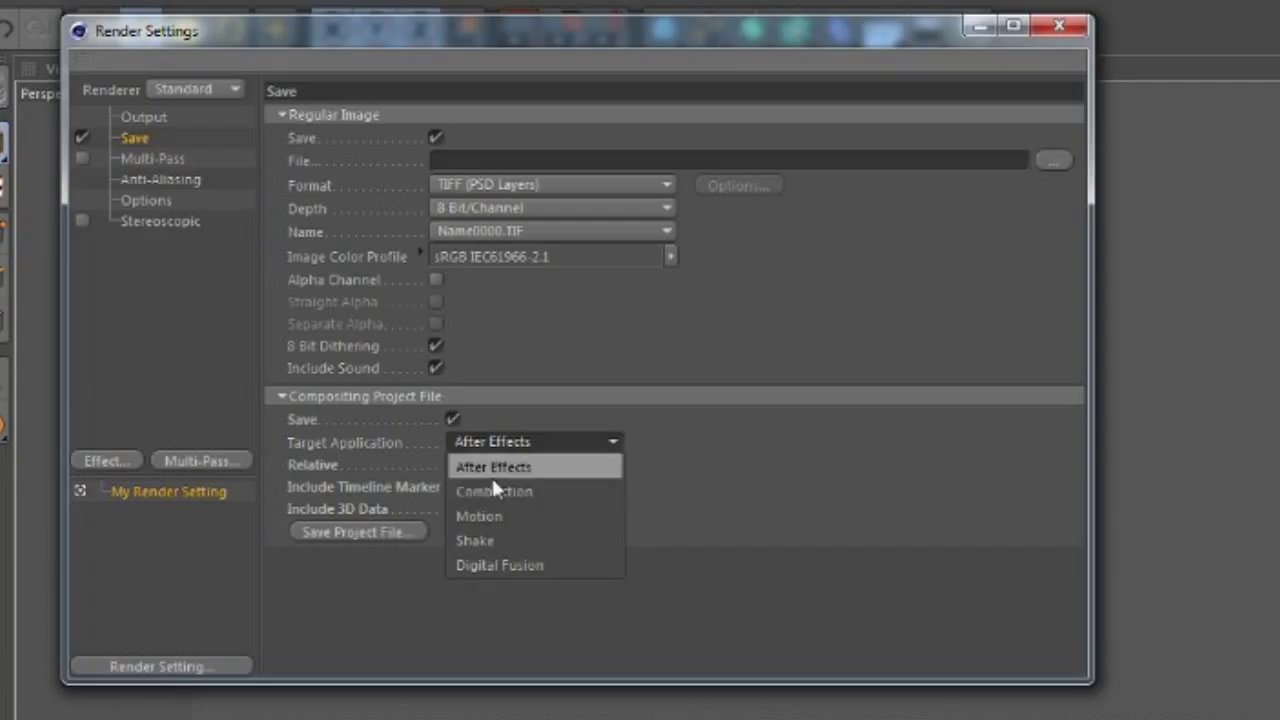
{"action": "left_click", "coordinate": [492, 468]}
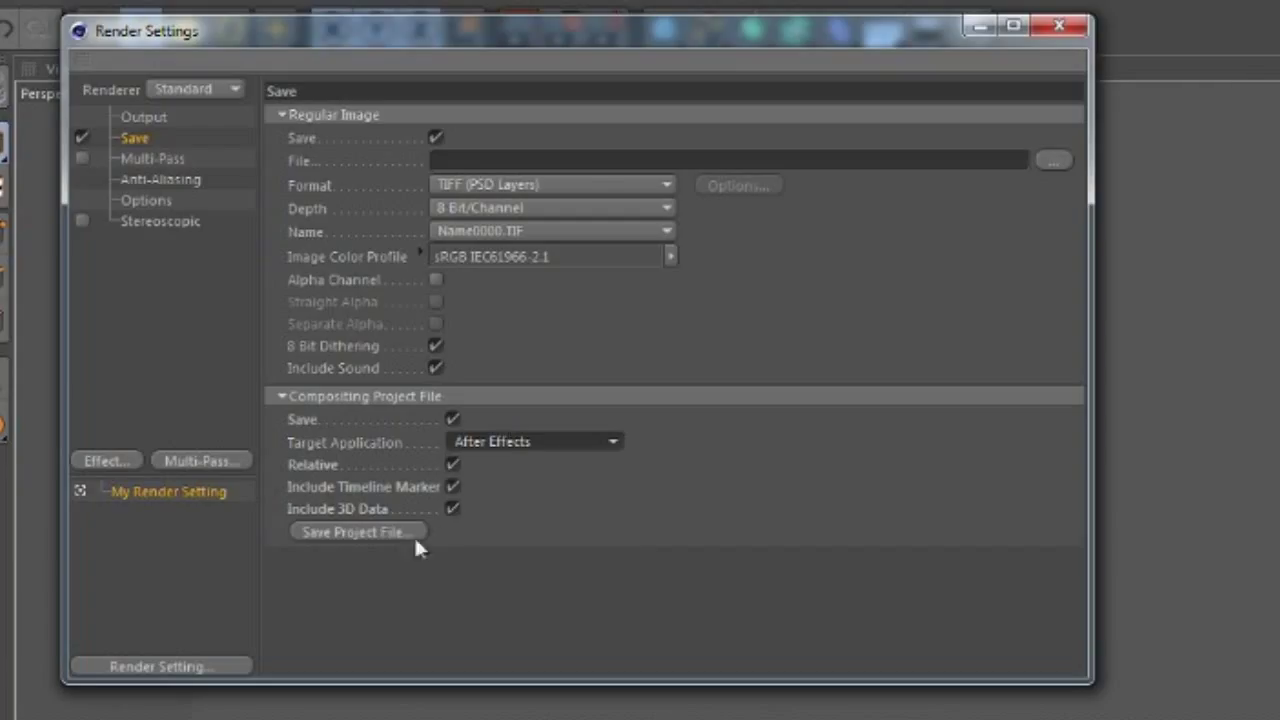
{"action": "left_click", "coordinate": [552, 208]}
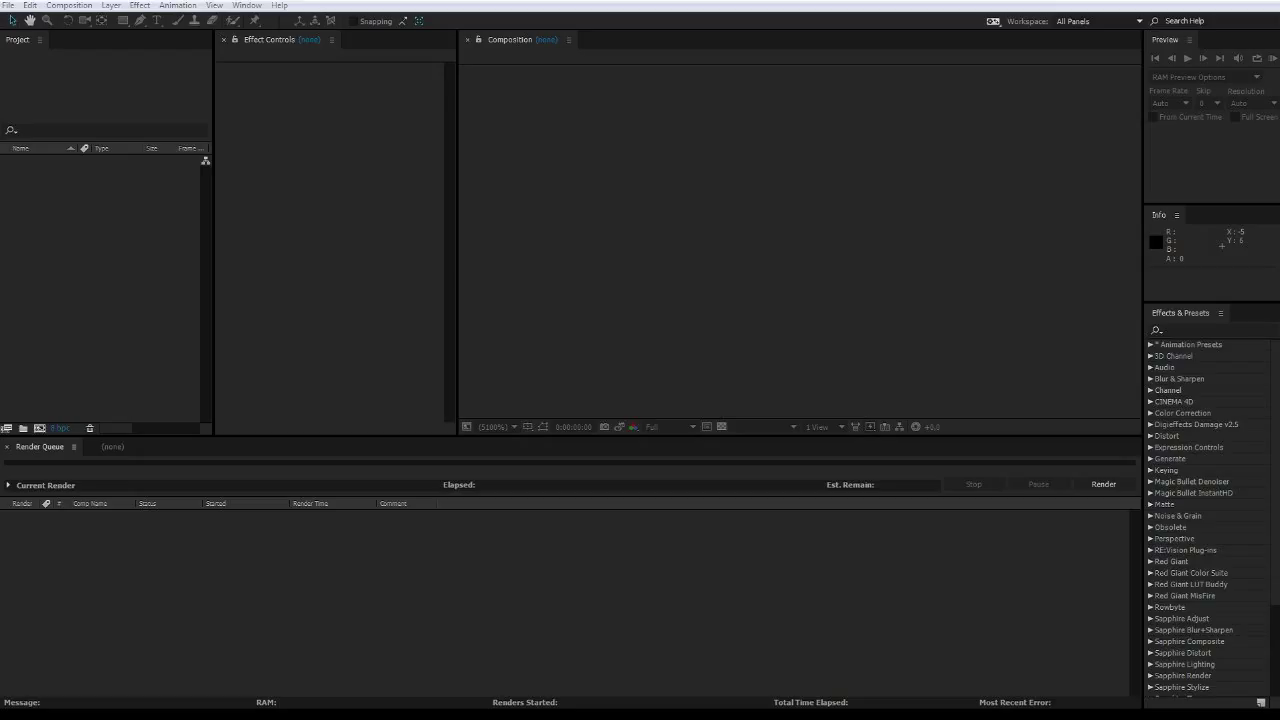
{"action": "mouse_move", "coordinate": [332, 318]}
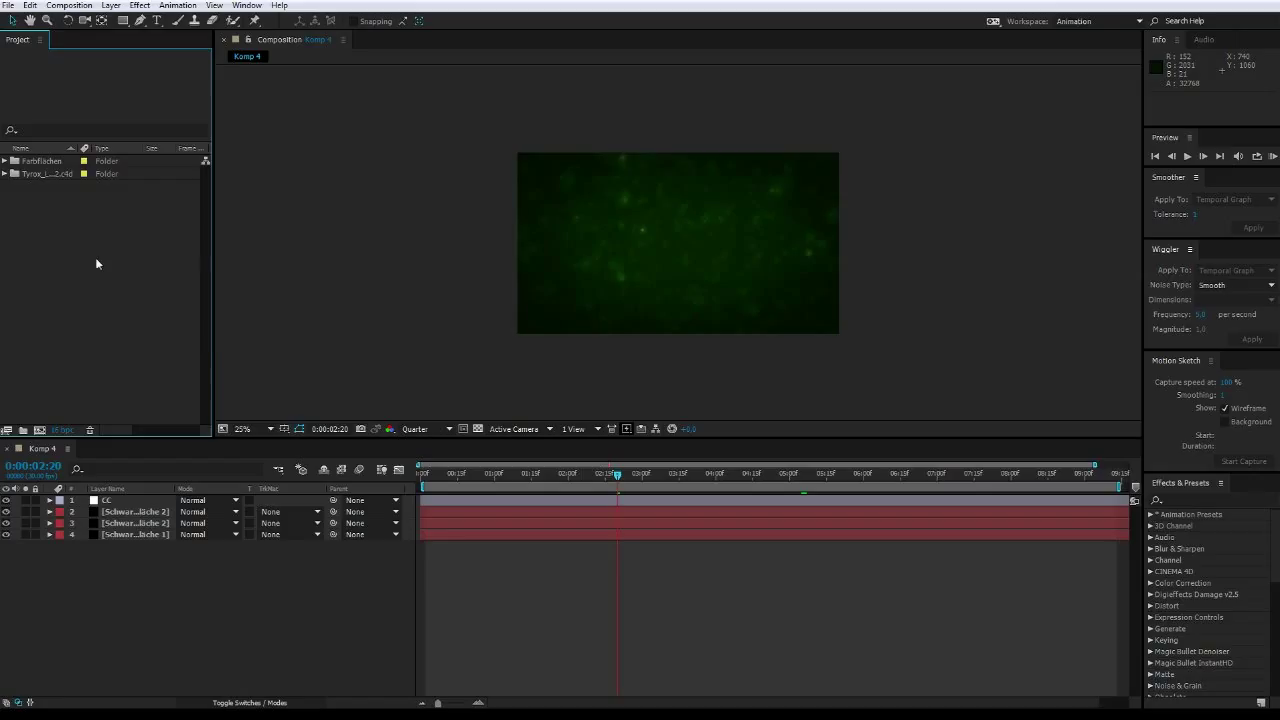
Import the exported 1.aec file as a Cinema 4D composition into the Project panel
{"action": "right_click", "coordinate": [100, 264]}
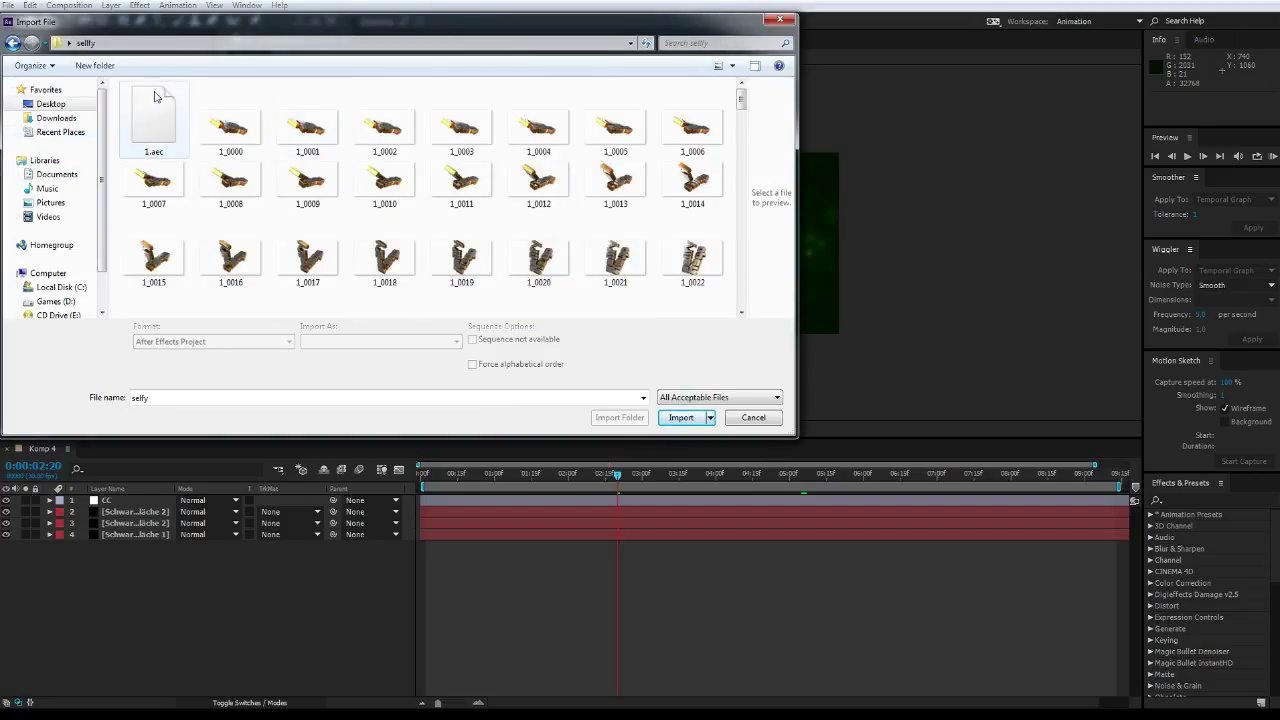
{"action": "left_click_drag", "start_coordinate": [400, 20], "coordinate": [592, 124]}
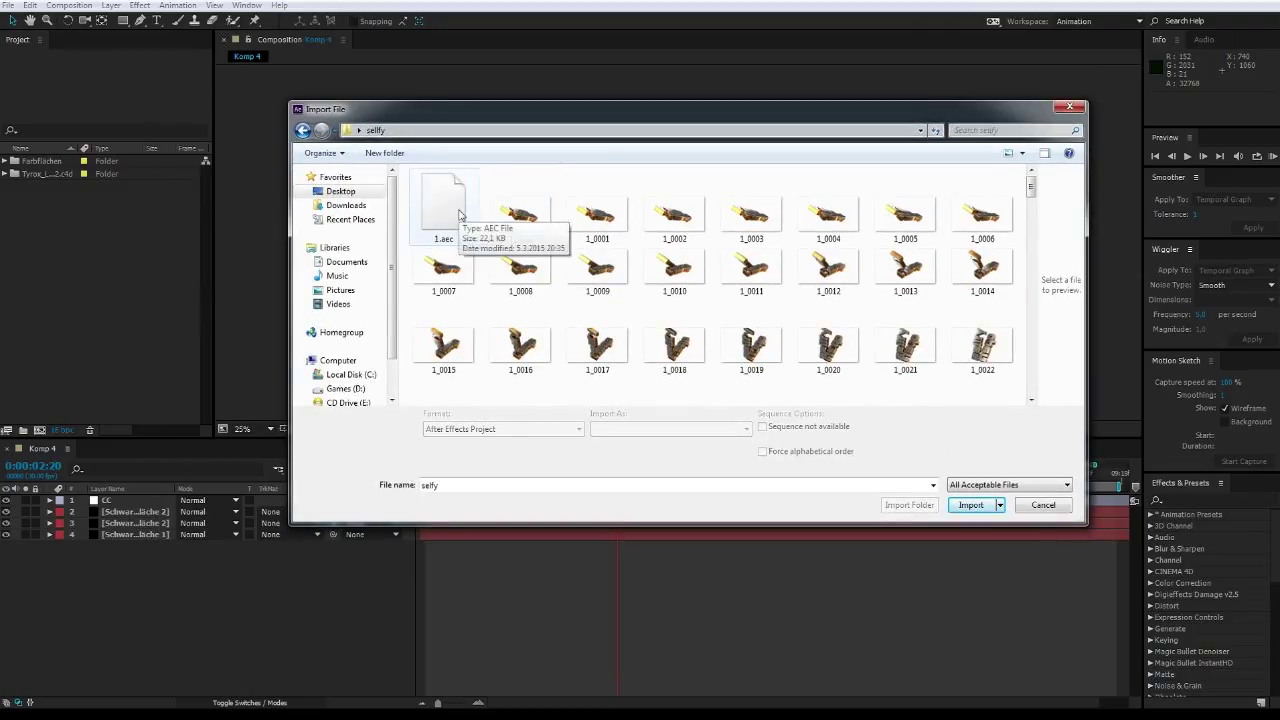
{"action": "left_click", "coordinate": [444, 200]}
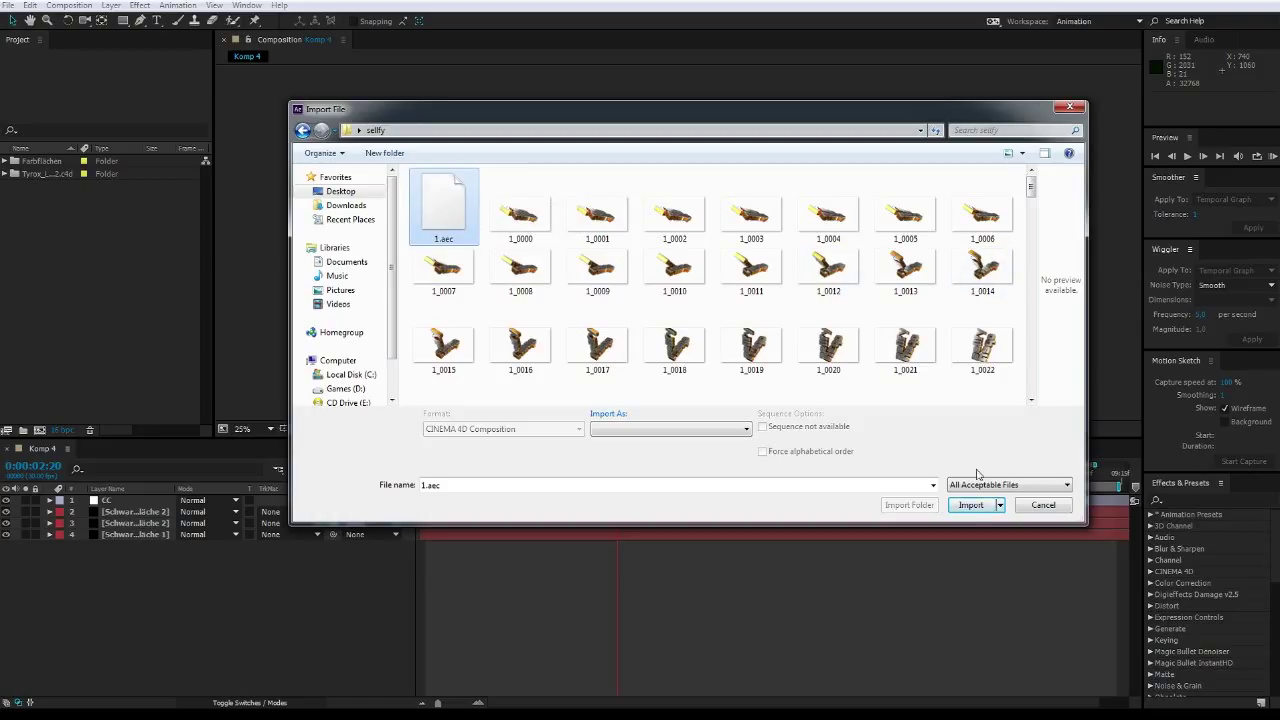
{"action": "left_click", "coordinate": [970, 504]}
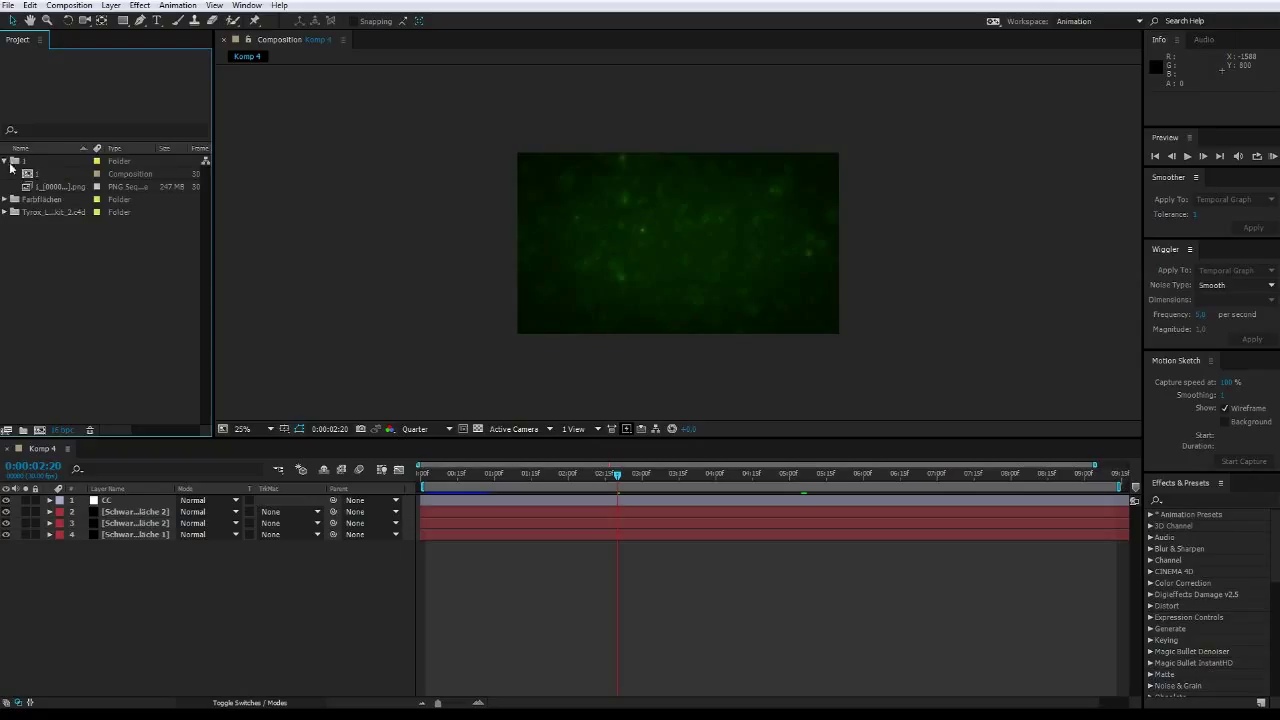
View the imported composition and select its Camera and 3D text render layers
{"action": "left_click", "coordinate": [60, 174]}
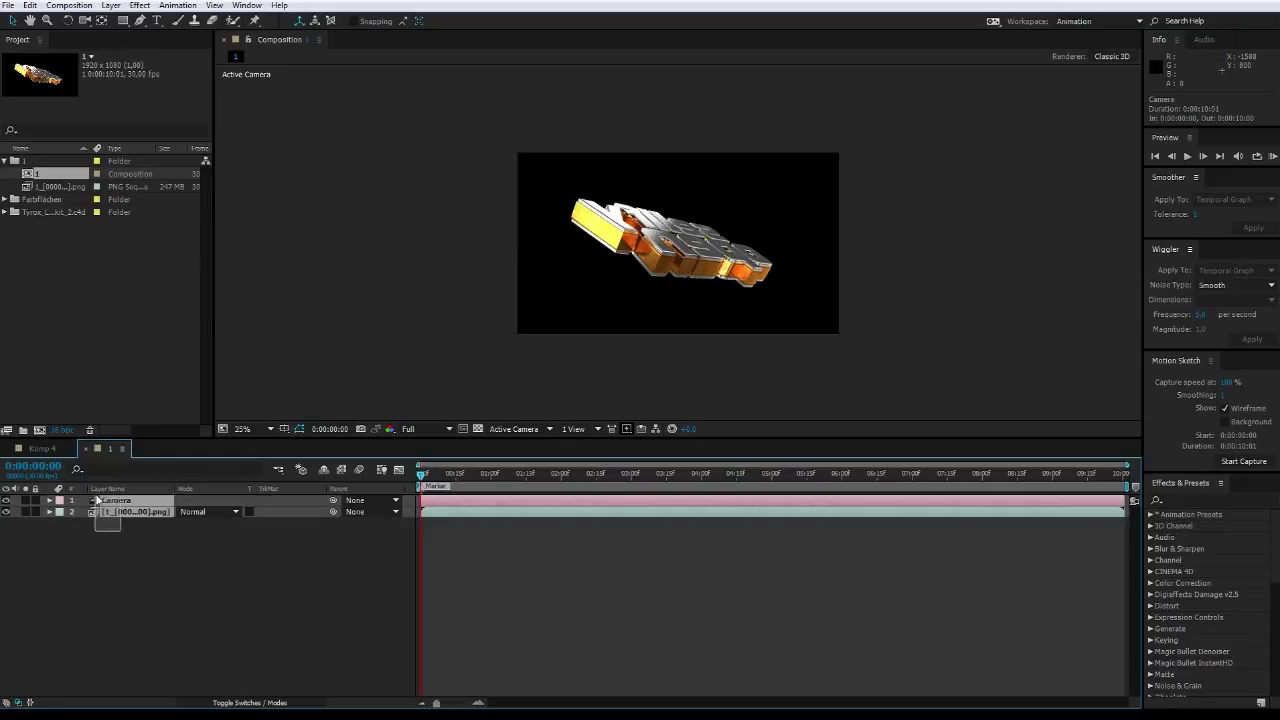
{"action": "left_click", "coordinate": [136, 512]}
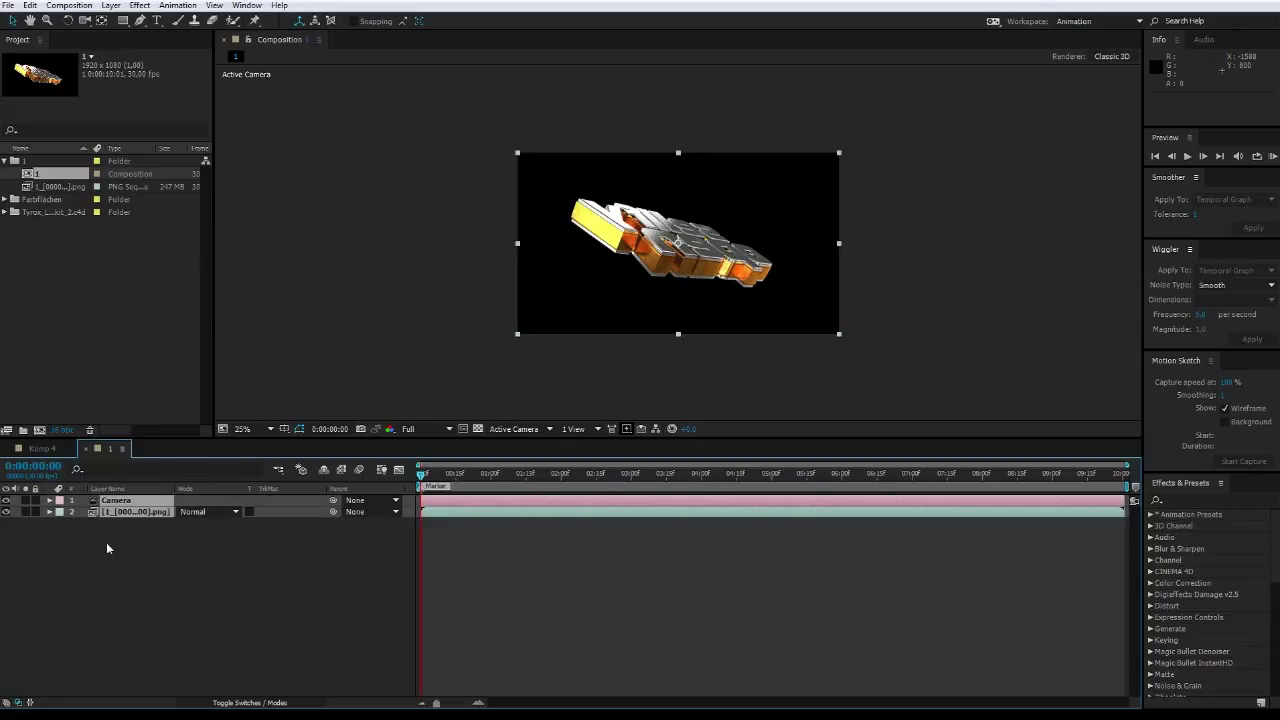
{"action": "mouse_move", "coordinate": [120, 48]}
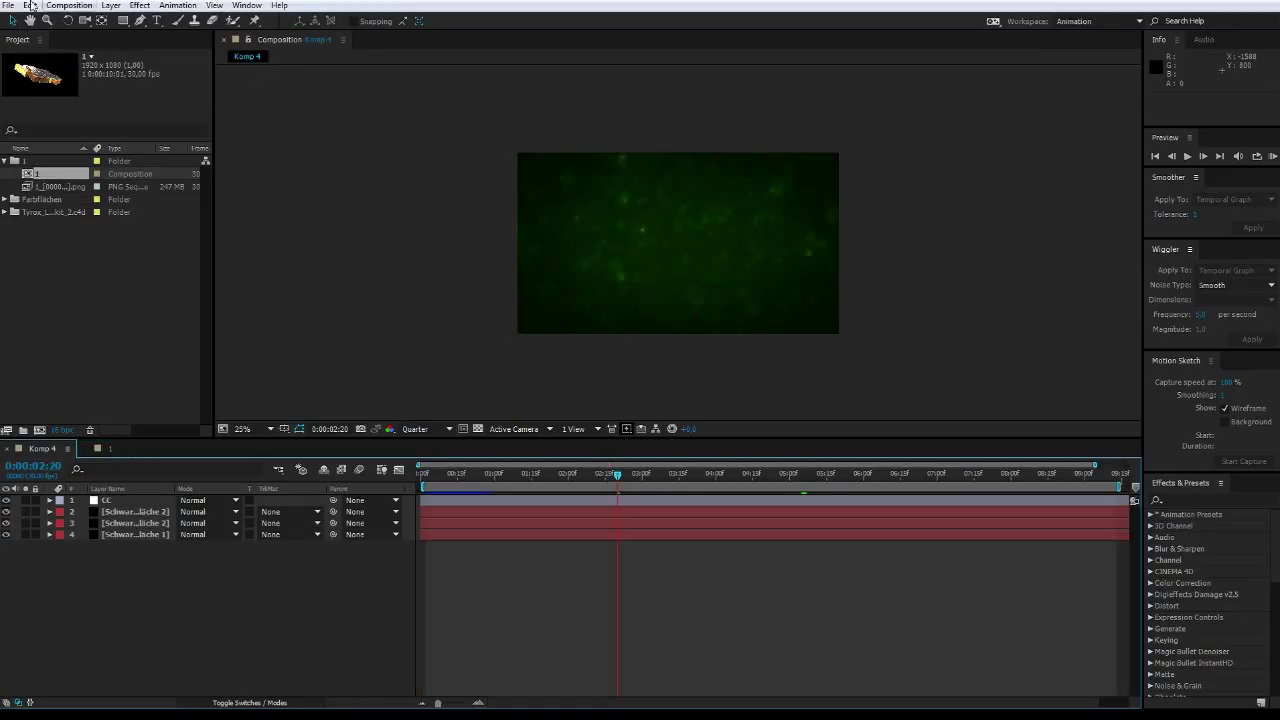
Paste the Camera and render layers into Komp 4 and preview the text over the green particles
{"action": "right_click", "coordinate": [56, 172]}
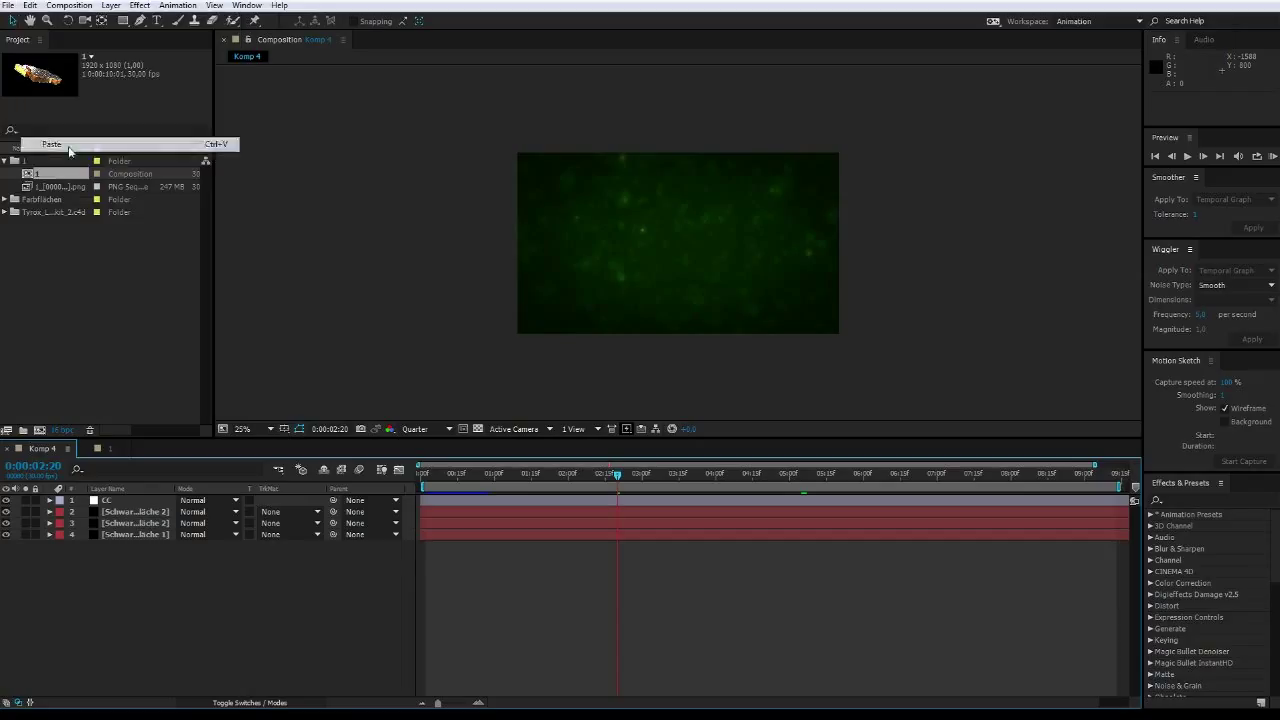
{"action": "left_click", "coordinate": [52, 144]}
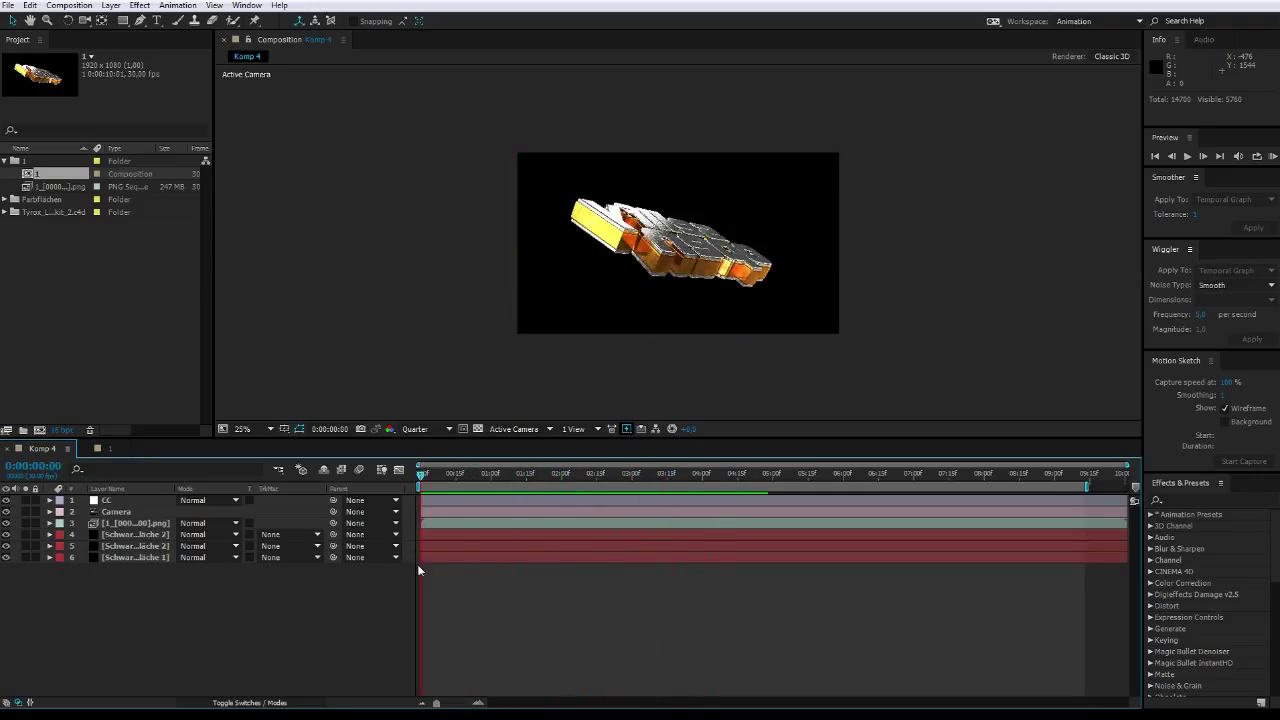
{"action": "left_click", "coordinate": [732, 472]}
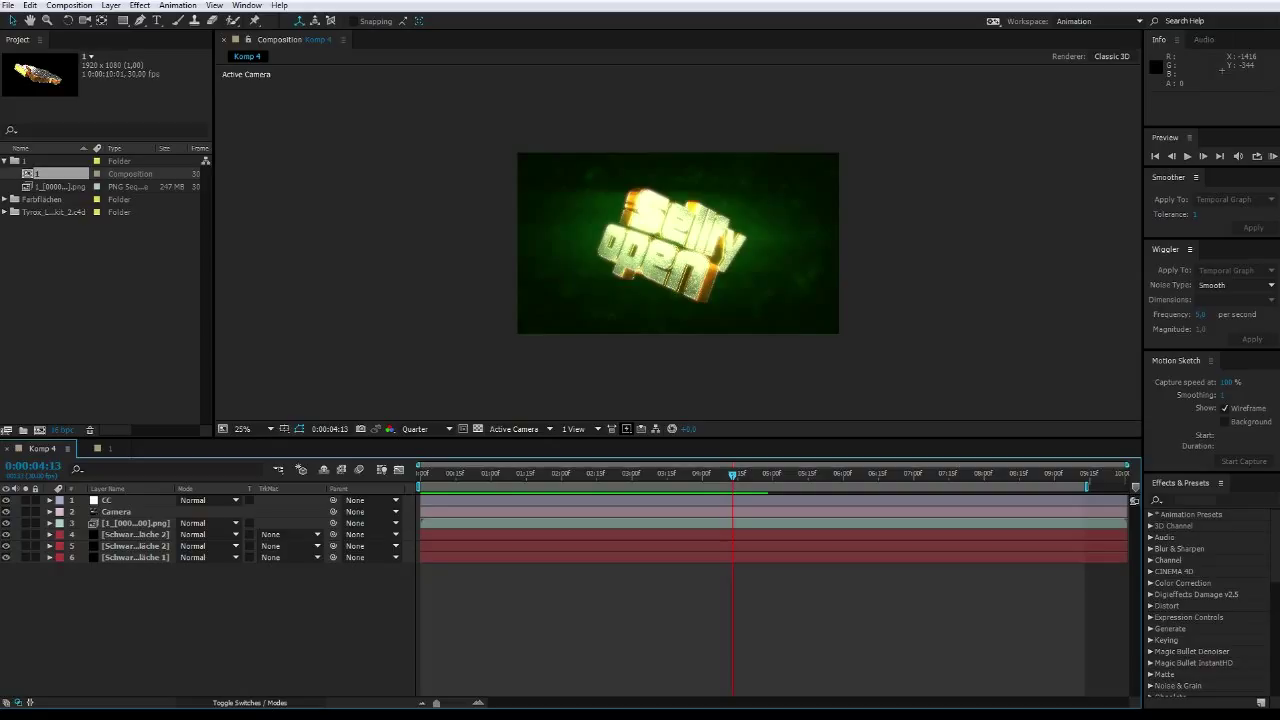